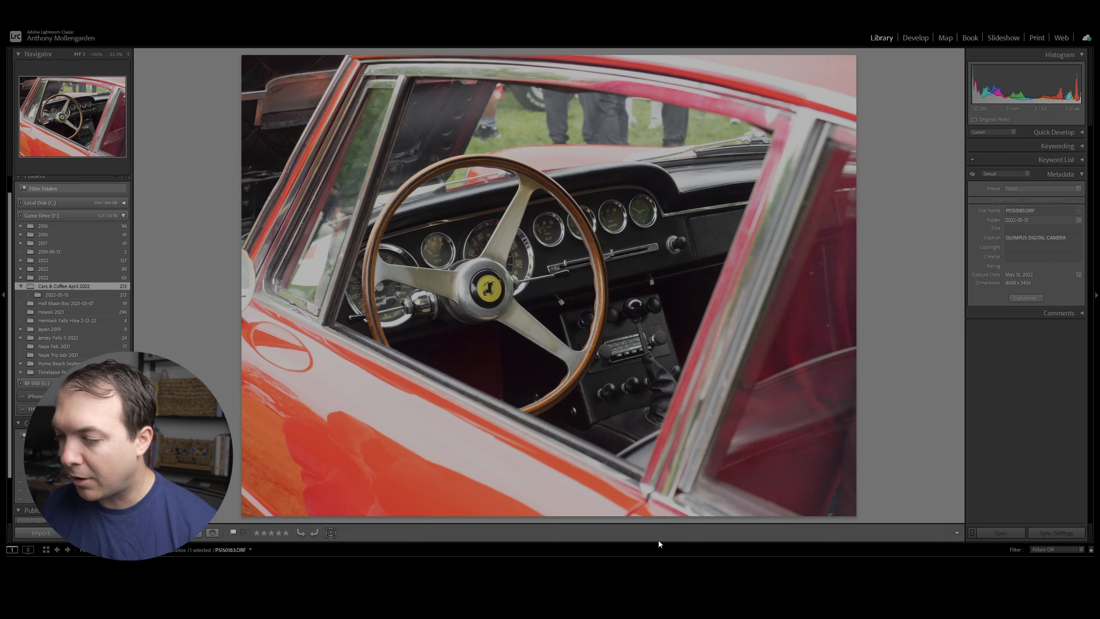
Switch to the Develop module with the Ferrari interior photo selected.
click(915, 37)
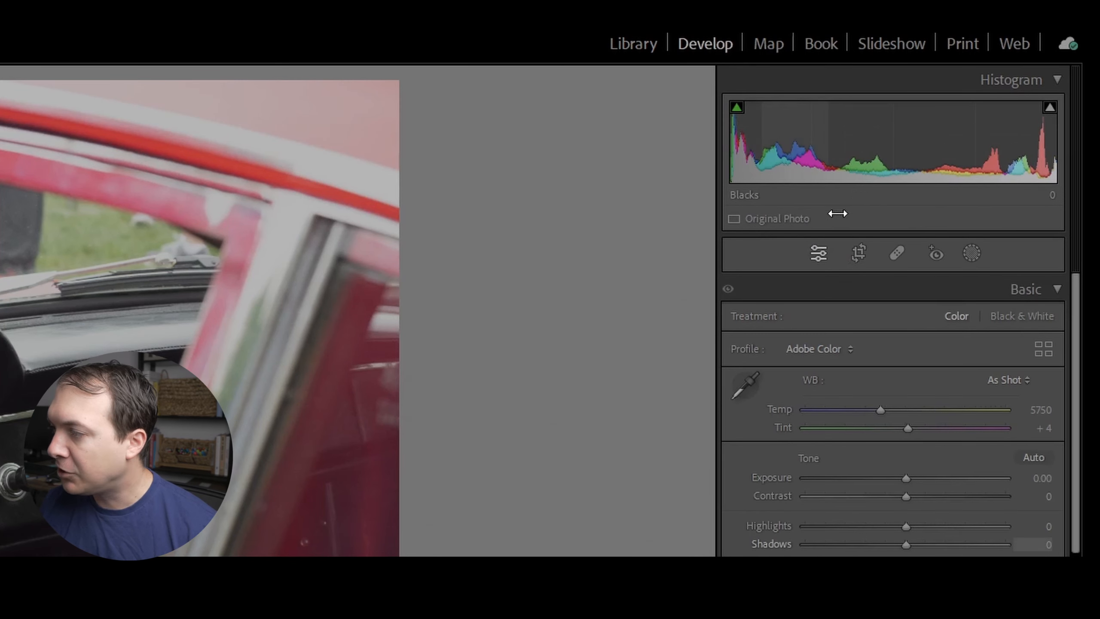
mouse_move(859, 253)
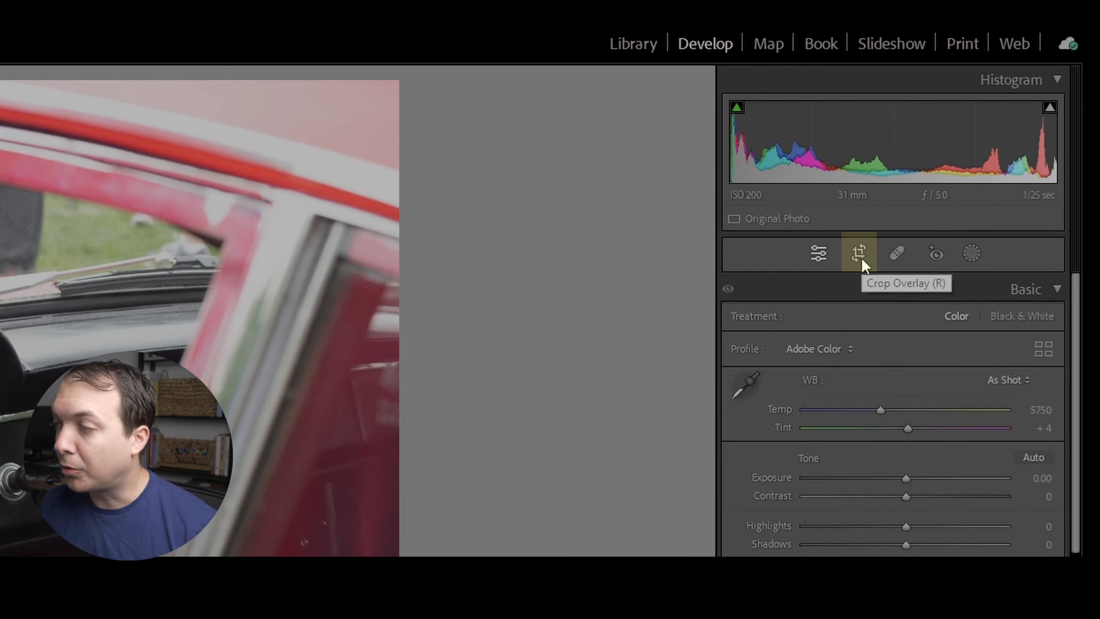
Rotate the photo steeply and crop tightly around the steering wheel, then commit the crop.
click(859, 253)
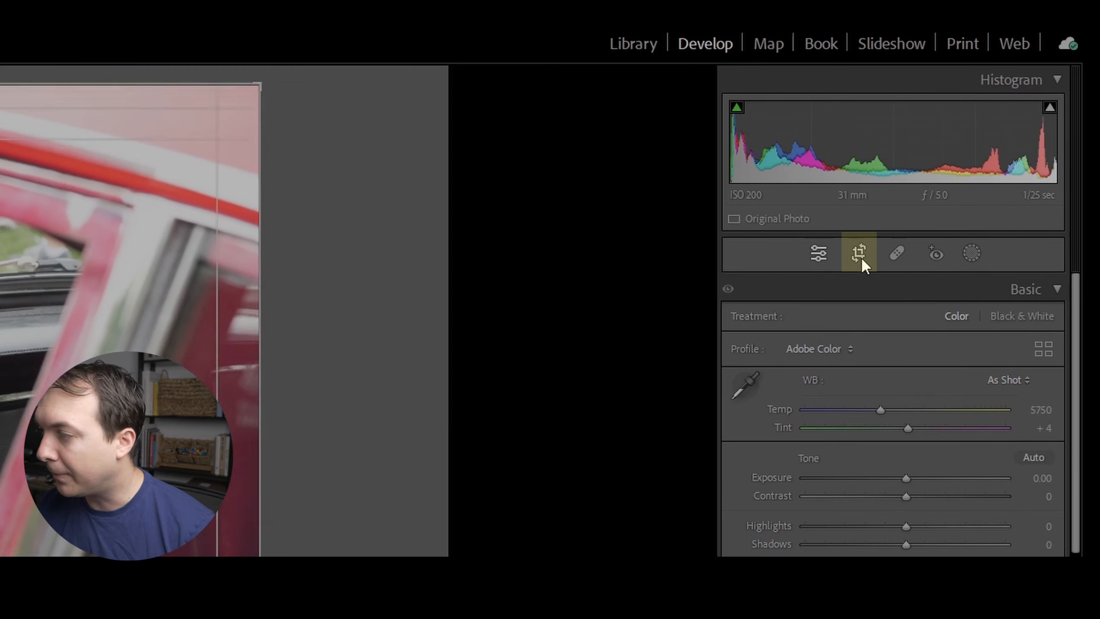
click(859, 253)
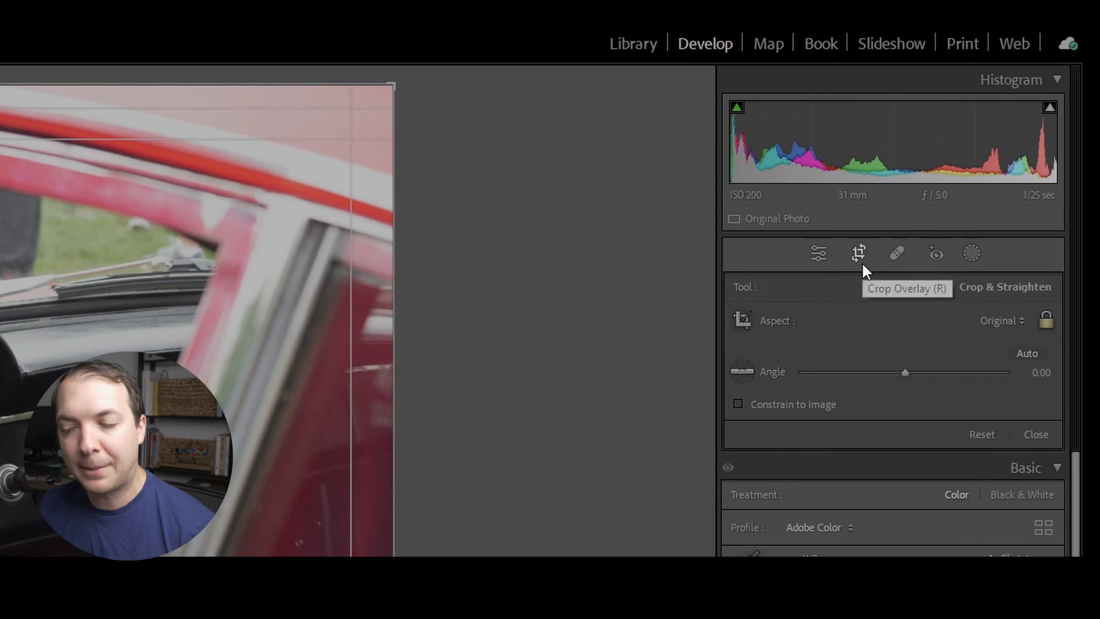
mouse_move(874, 283)
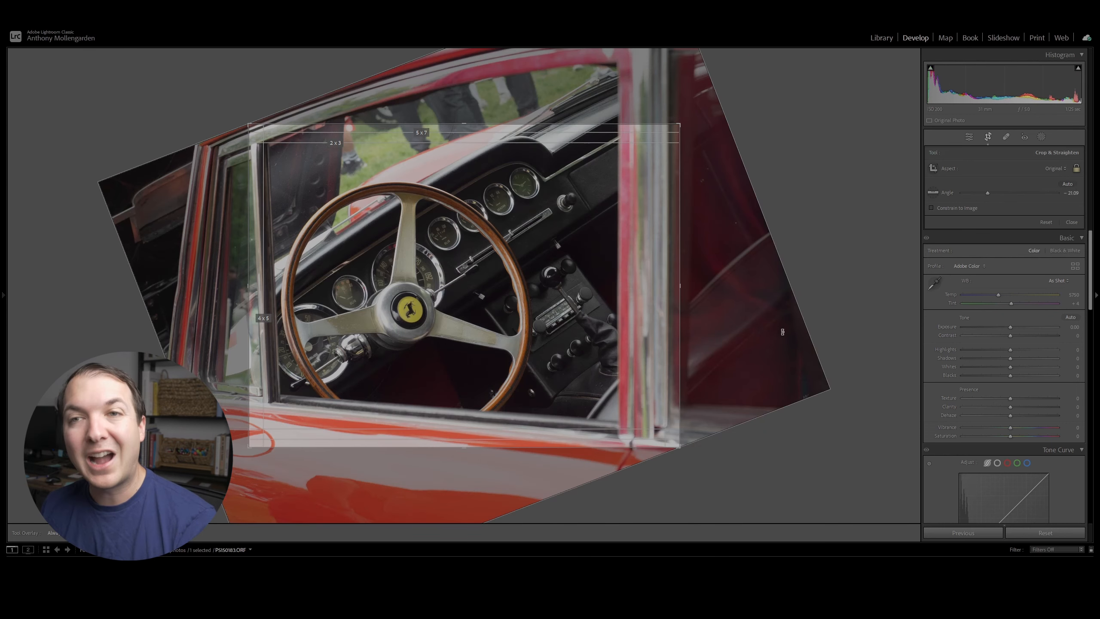
click(1070, 222)
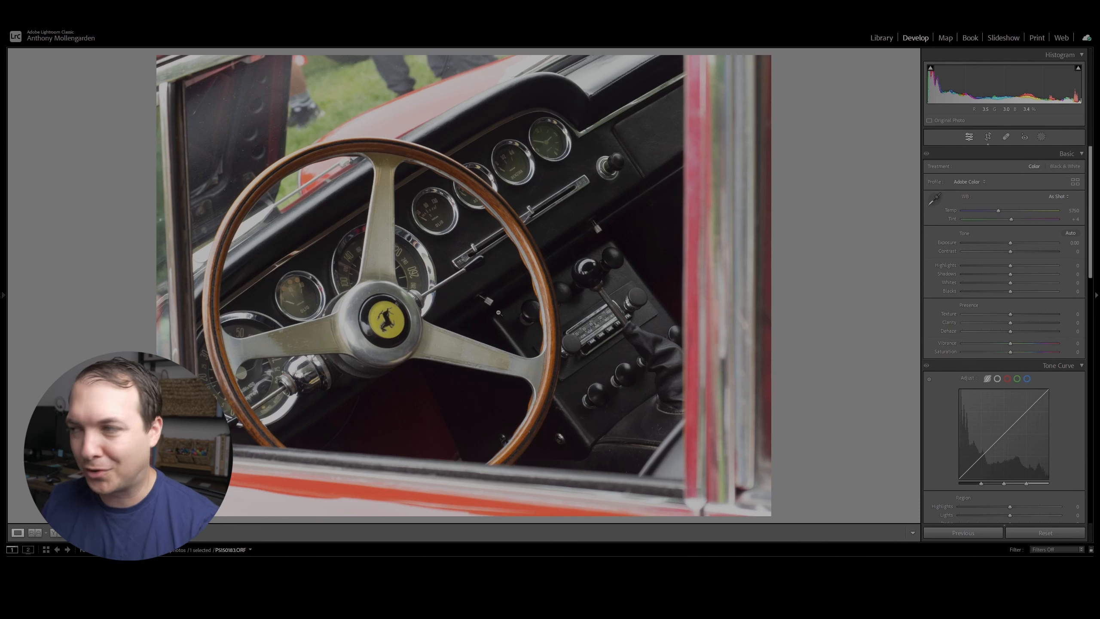
Reopen Crop & Straighten to bring the tilt back near zero and widen the crop.
click(988, 136)
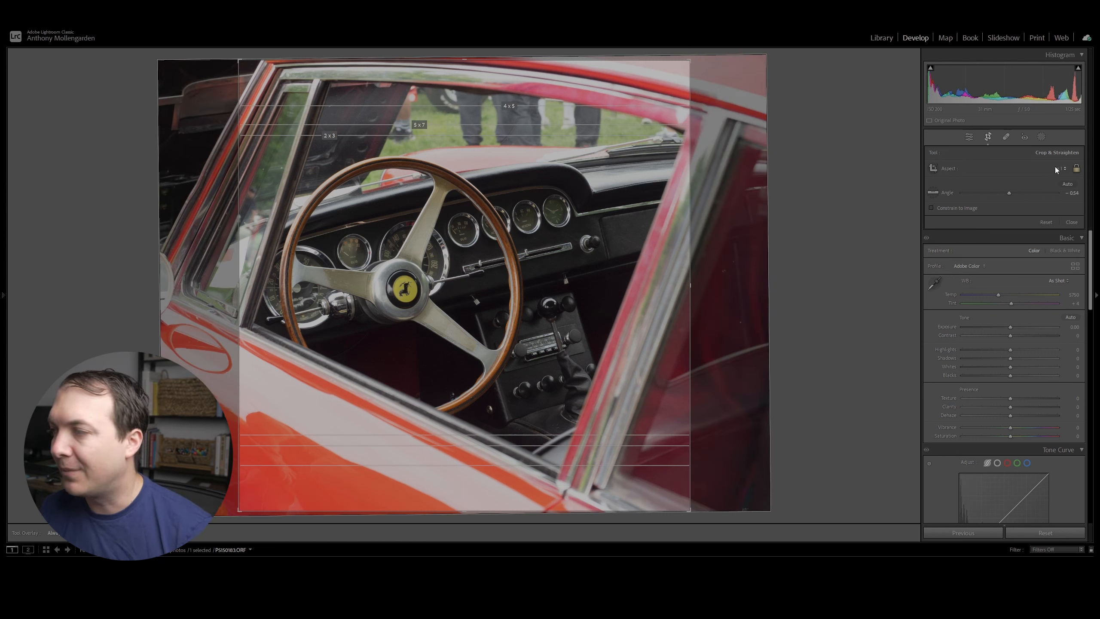
Choose Original crop proportions, then preview the 4 x 5 / 8 x 10 aspect ratio.
click(1055, 168)
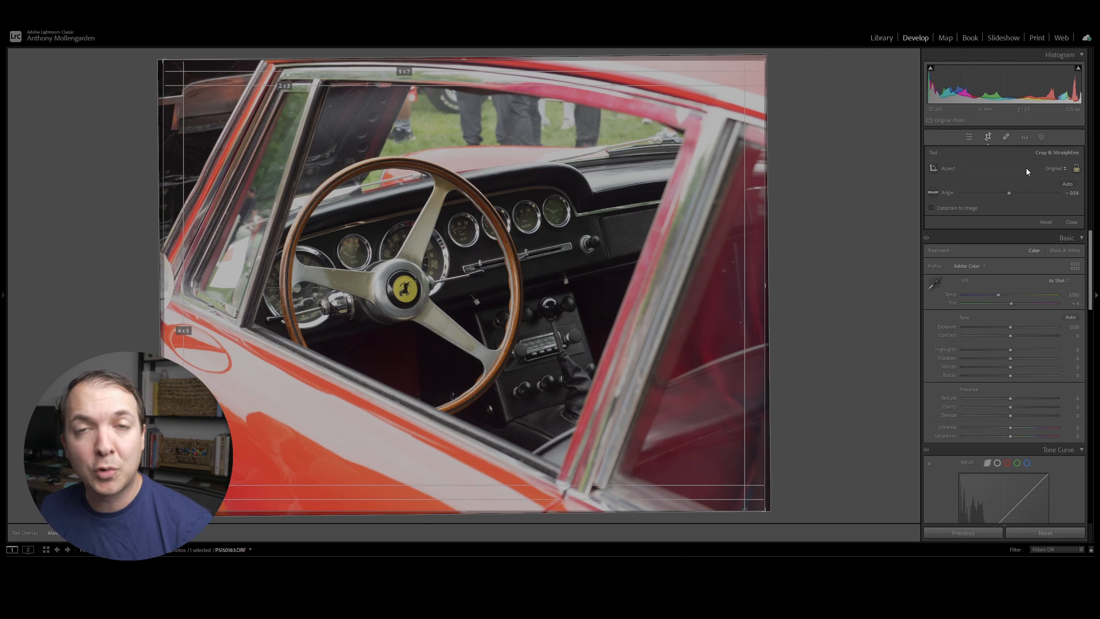
click(1054, 168)
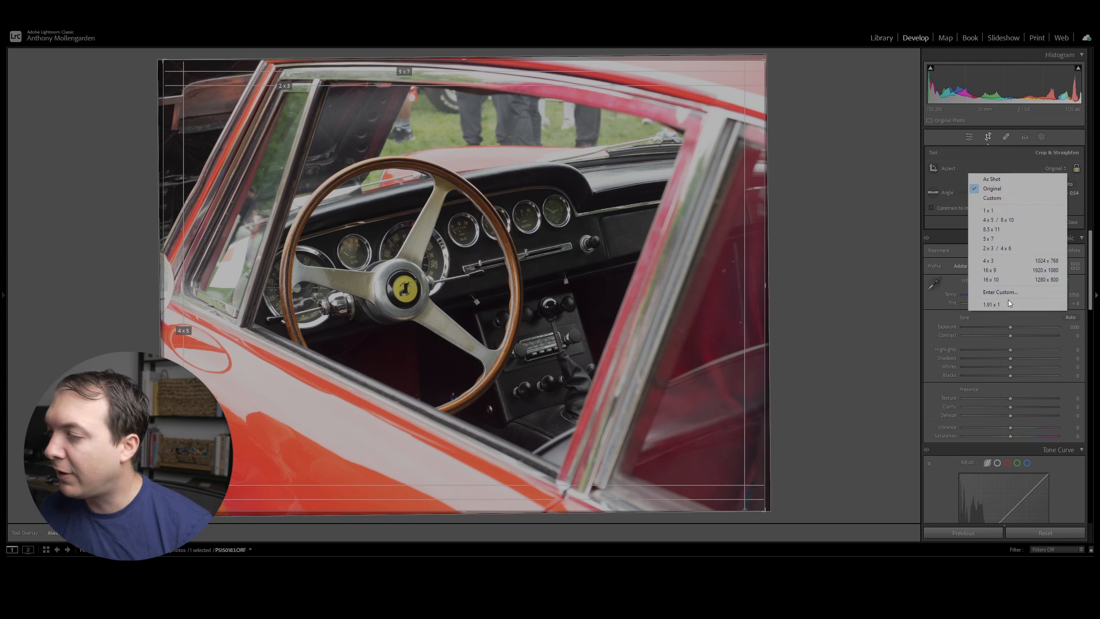
click(990, 304)
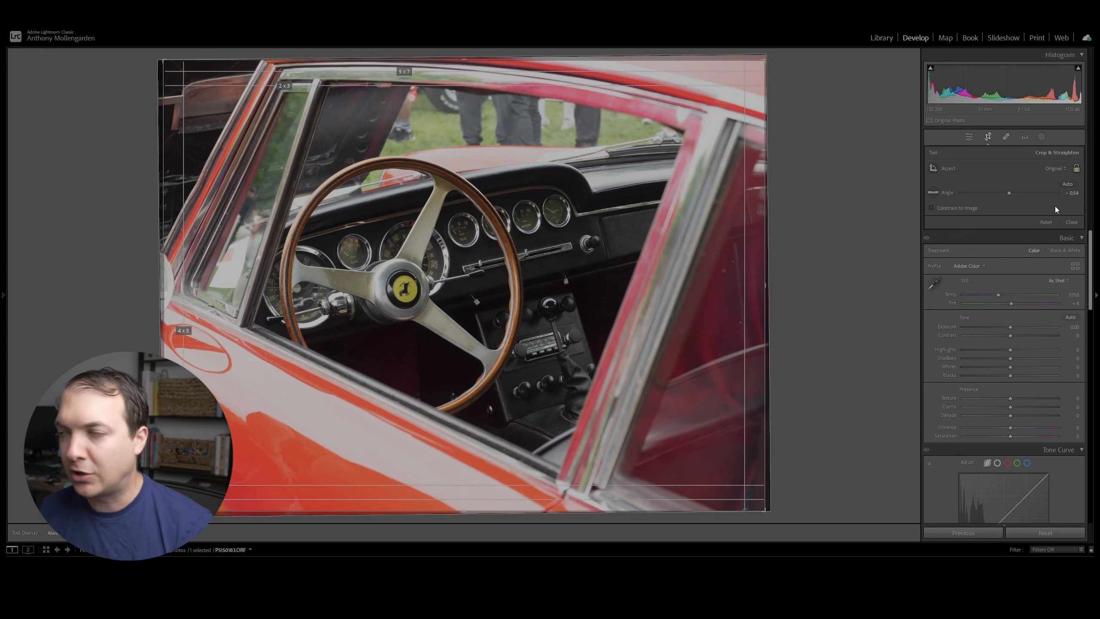
click(1056, 168)
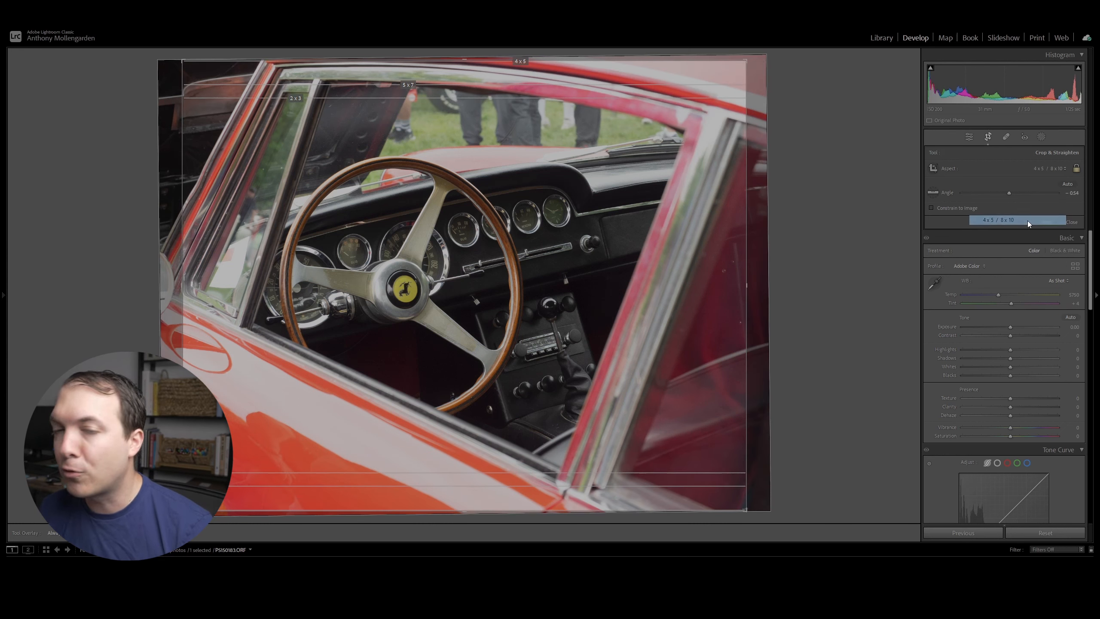
click(1002, 220)
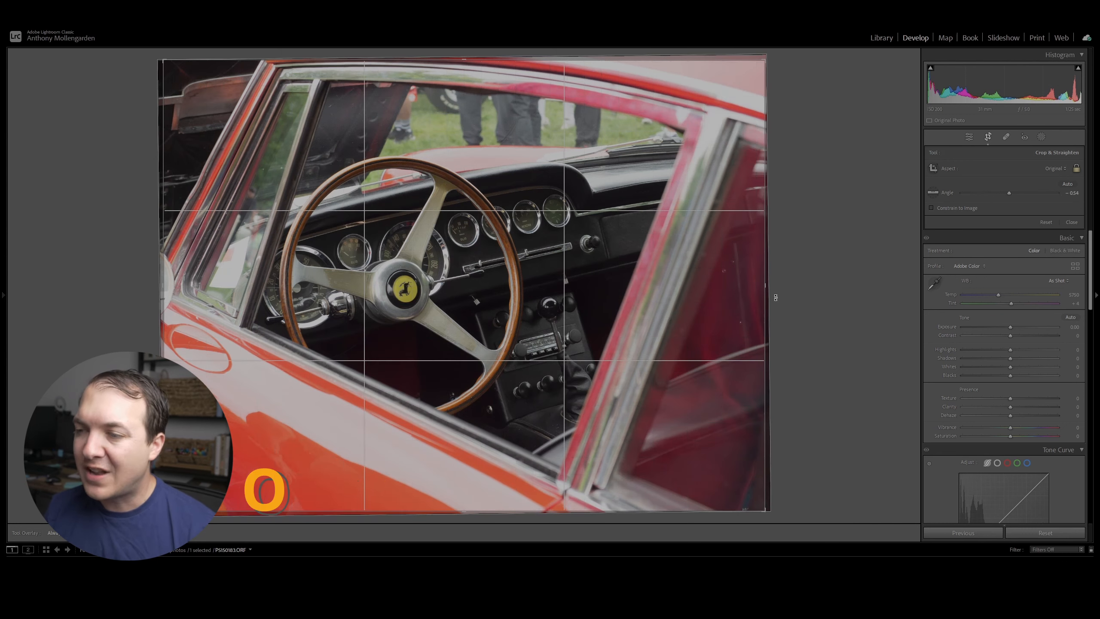
key(o)
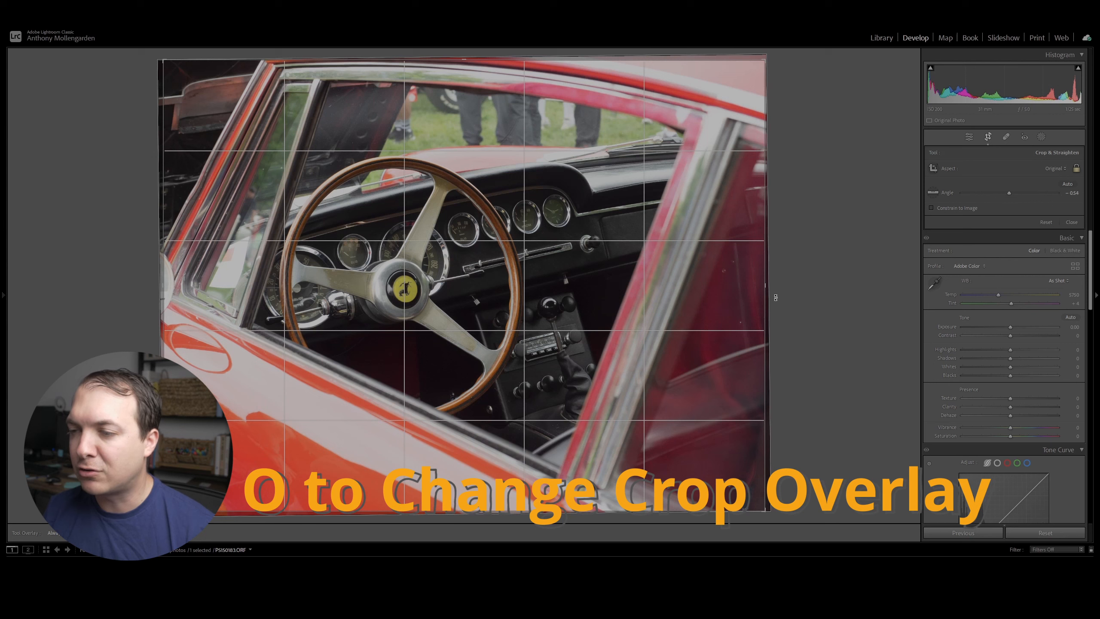
key(o)
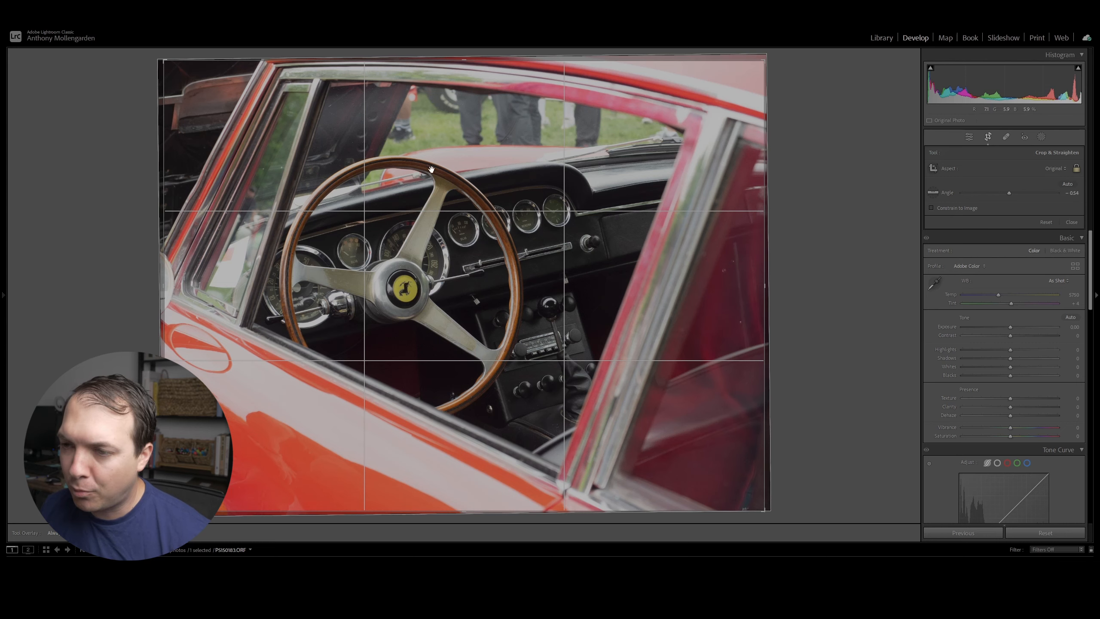
mouse_move(403, 293)
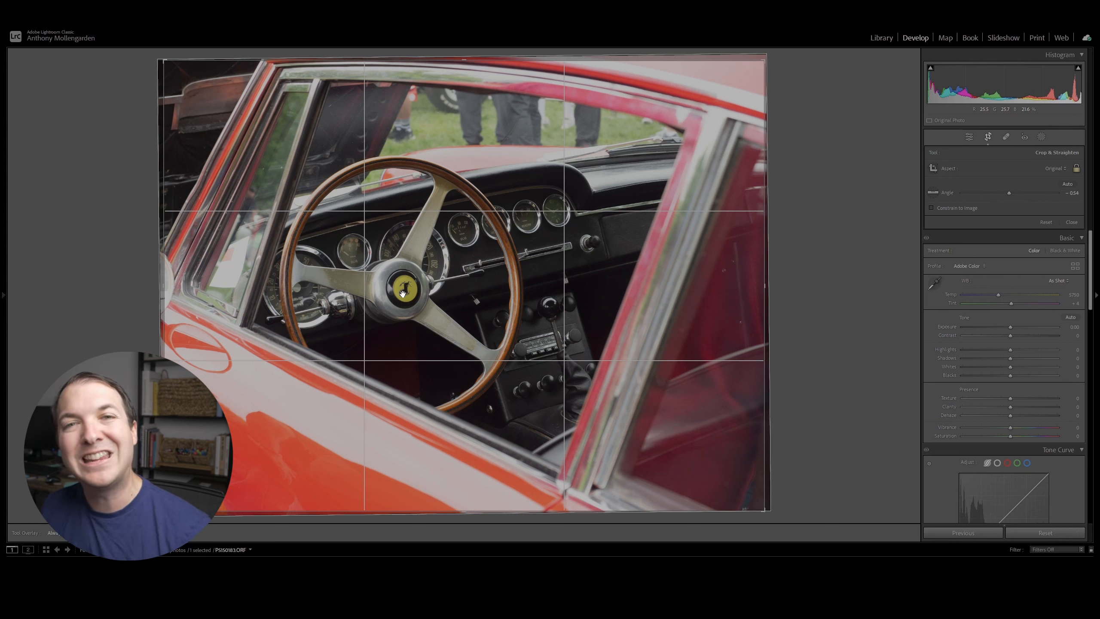
mouse_move(482, 282)
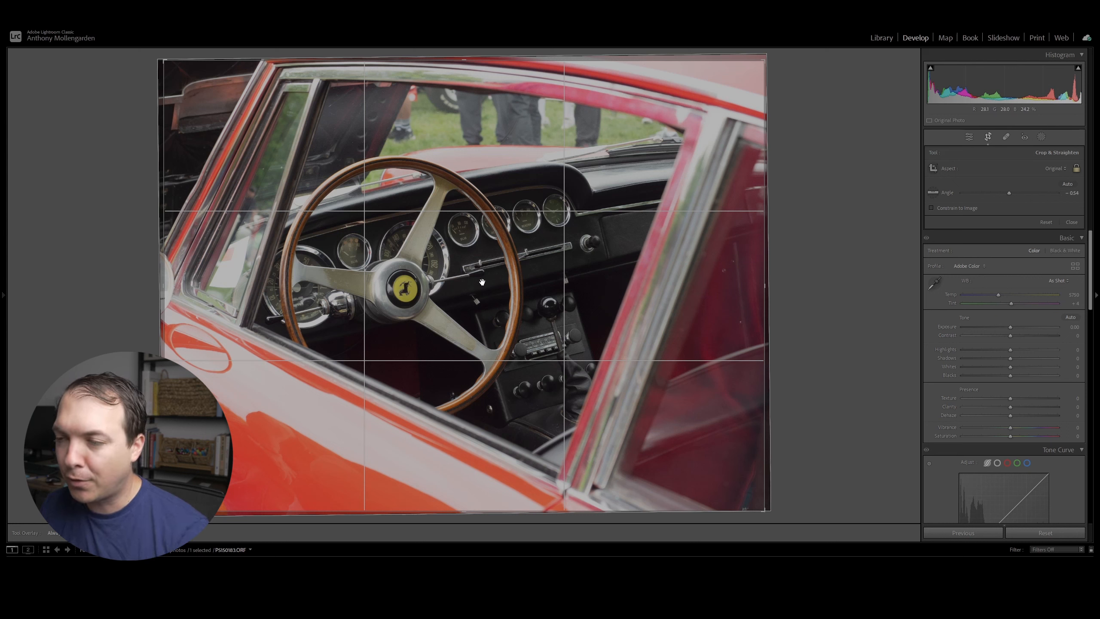
mouse_move(468, 133)
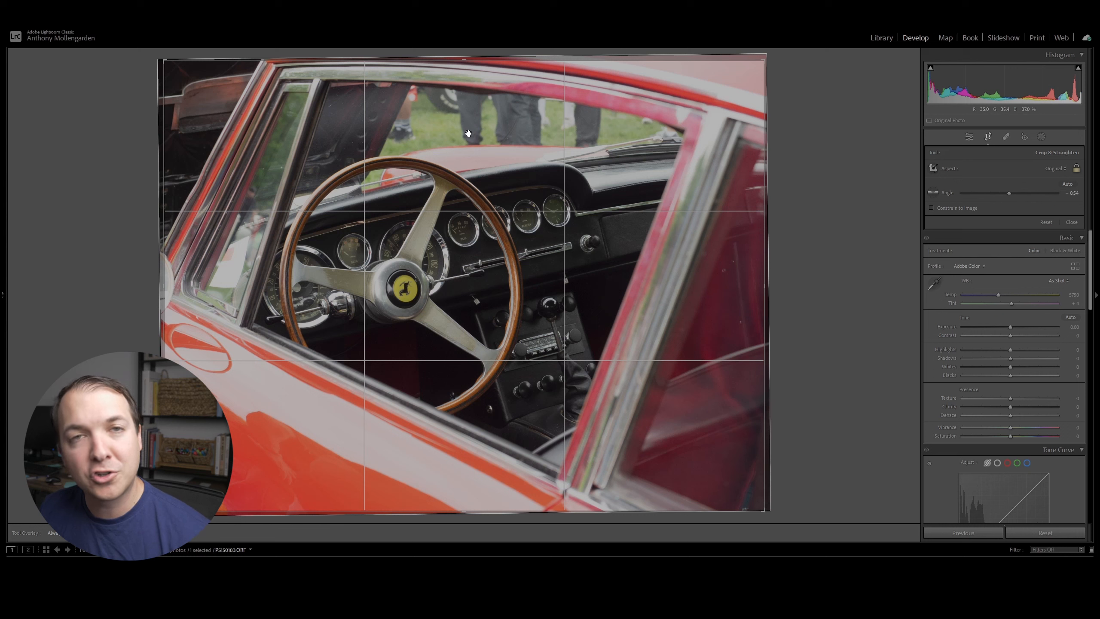
mouse_move(463, 163)
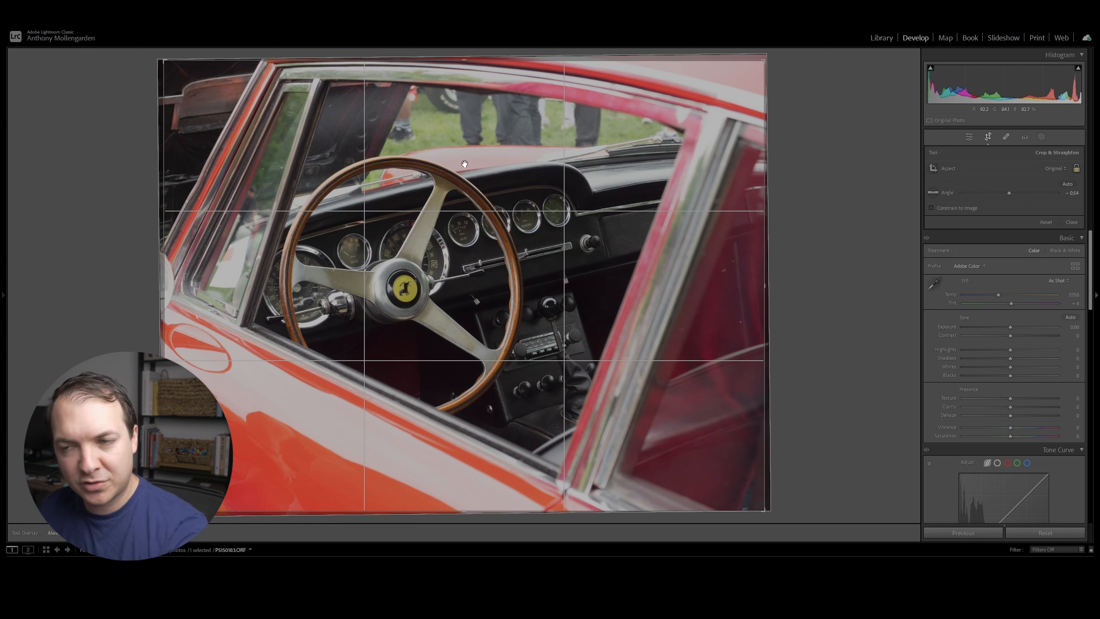
mouse_move(435, 247)
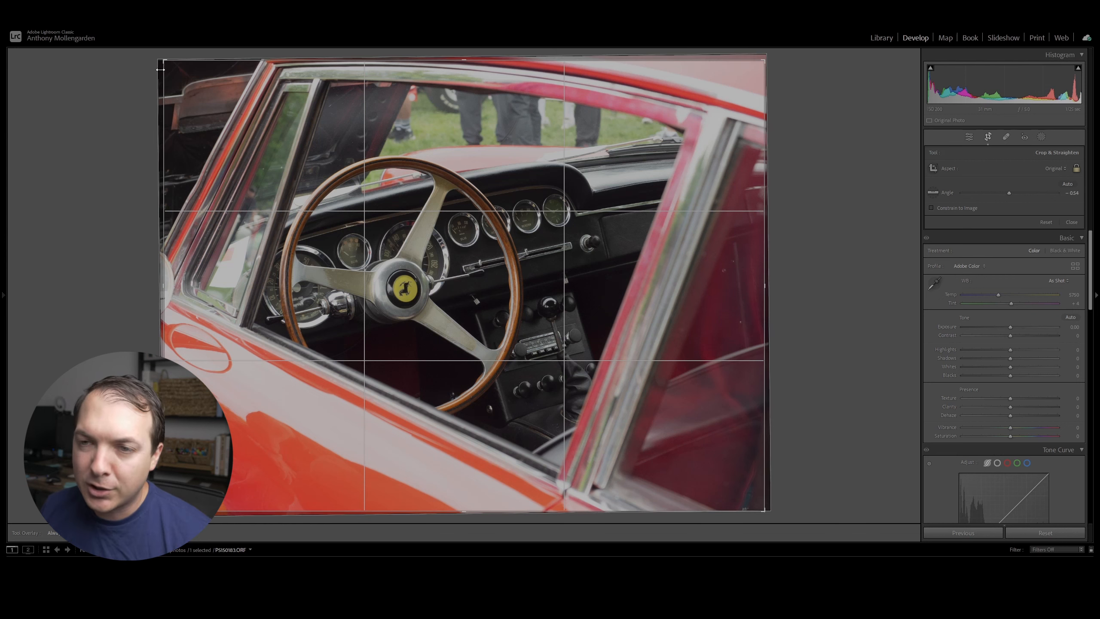
Place the steering wheel and Ferrari logo on the thirds intersections and commit the crop.
drag(160, 68, 182, 75)
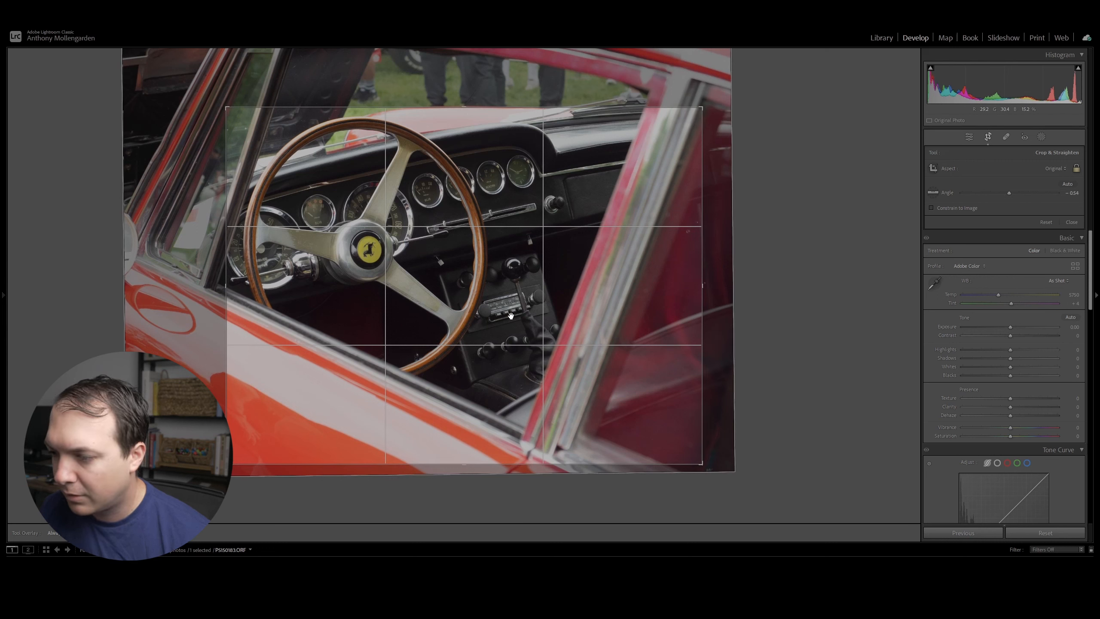
mouse_move(430, 268)
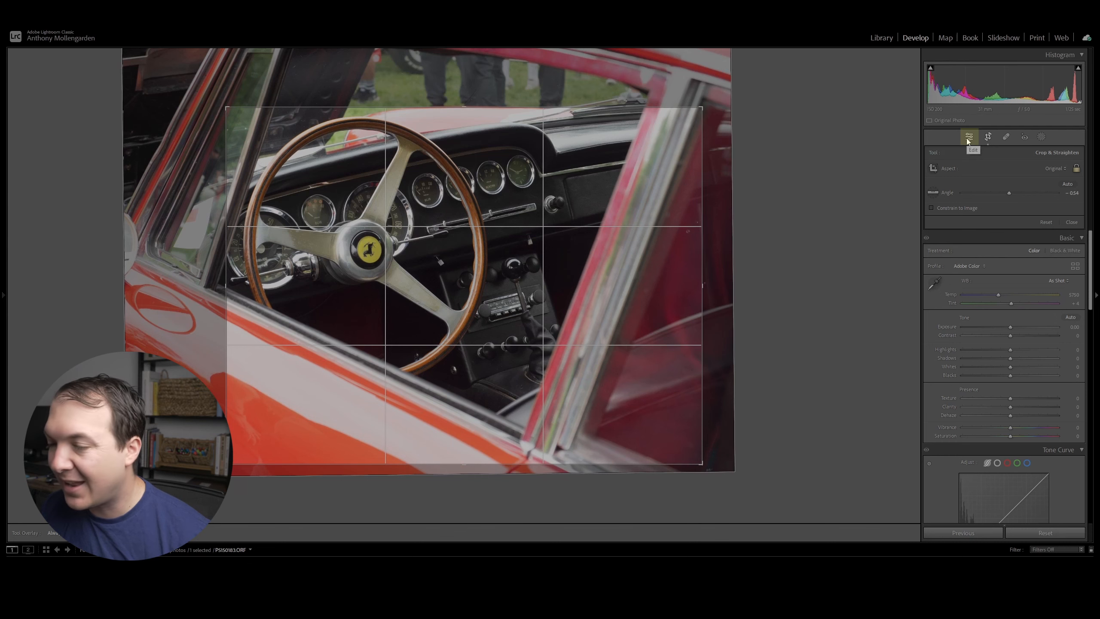
click(1072, 221)
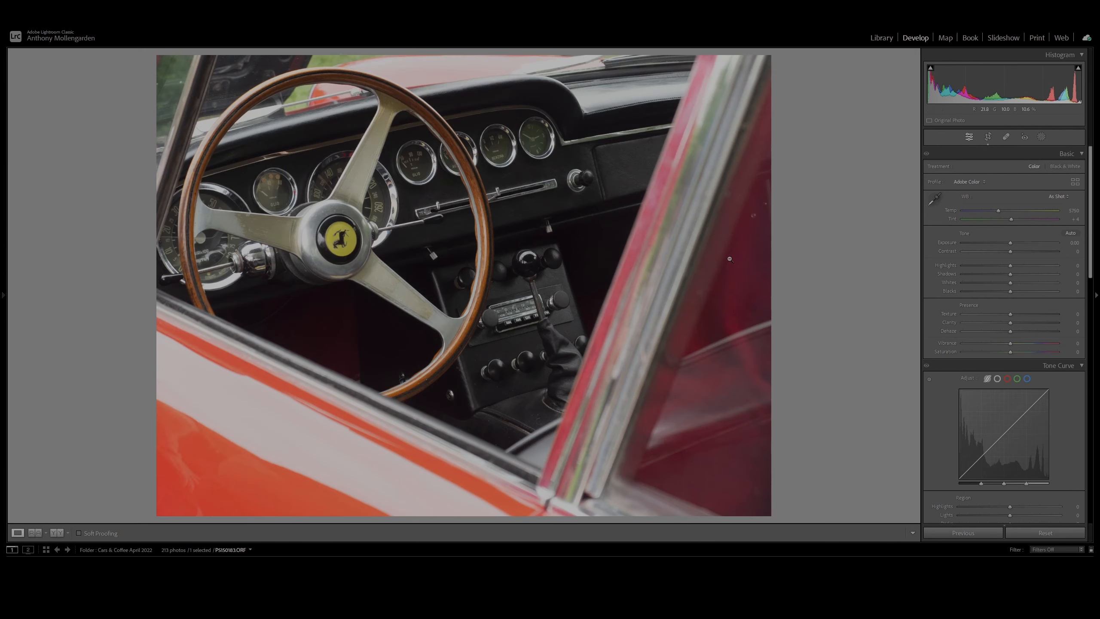